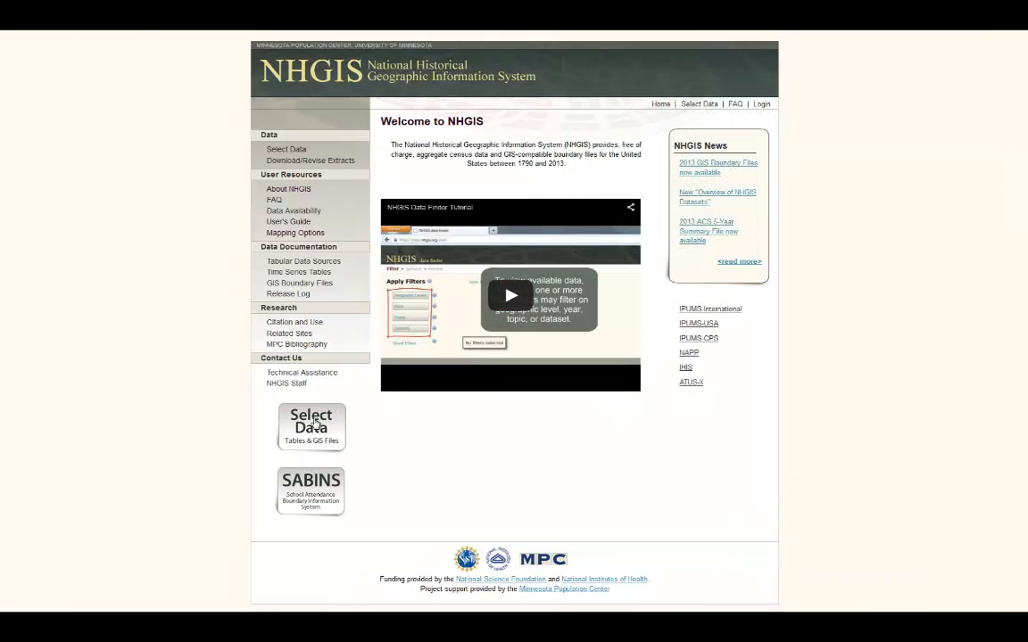
Enter the Data Finder from the NHGIS welcome page via Select Data.
{"action": "left_click", "coordinate": [311, 429]}
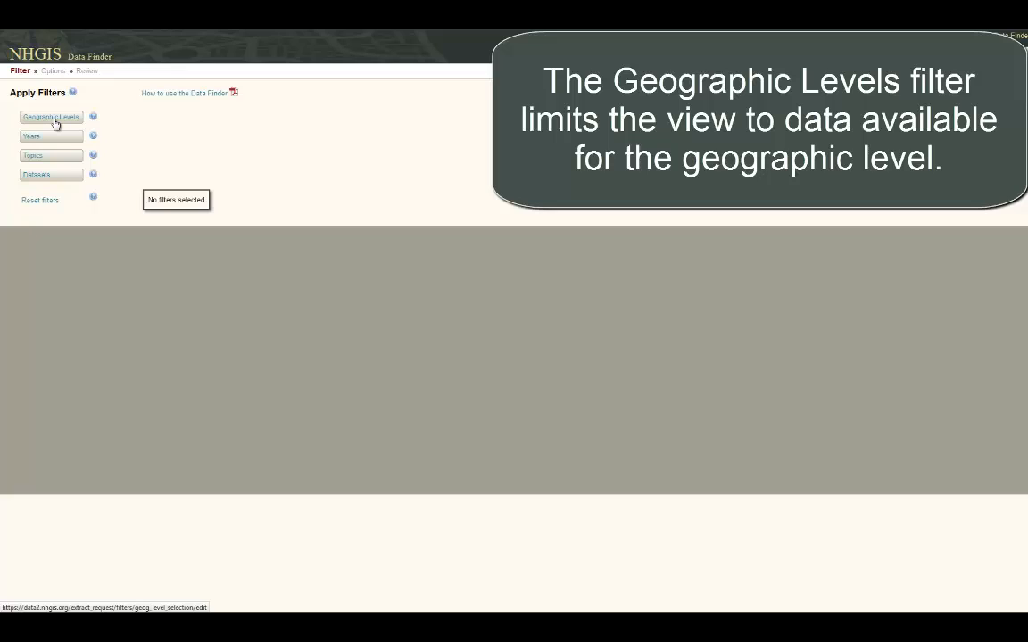
Filter the source tables to the Census Tract geographic level and review the resulting list.
{"action": "left_click", "coordinate": [50, 116]}
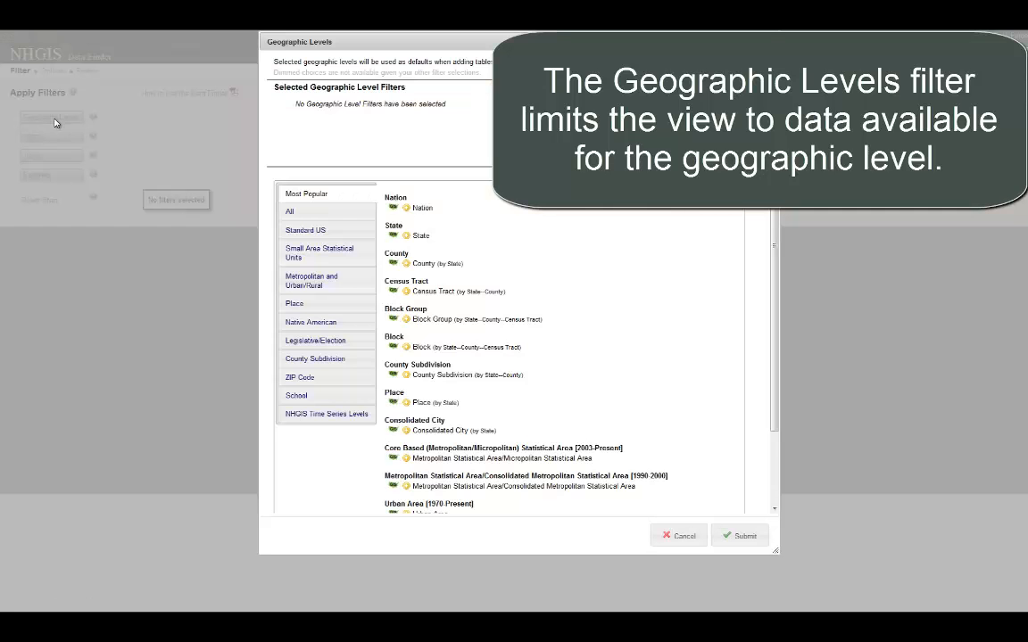
{"action": "mouse_move", "coordinate": [170, 150]}
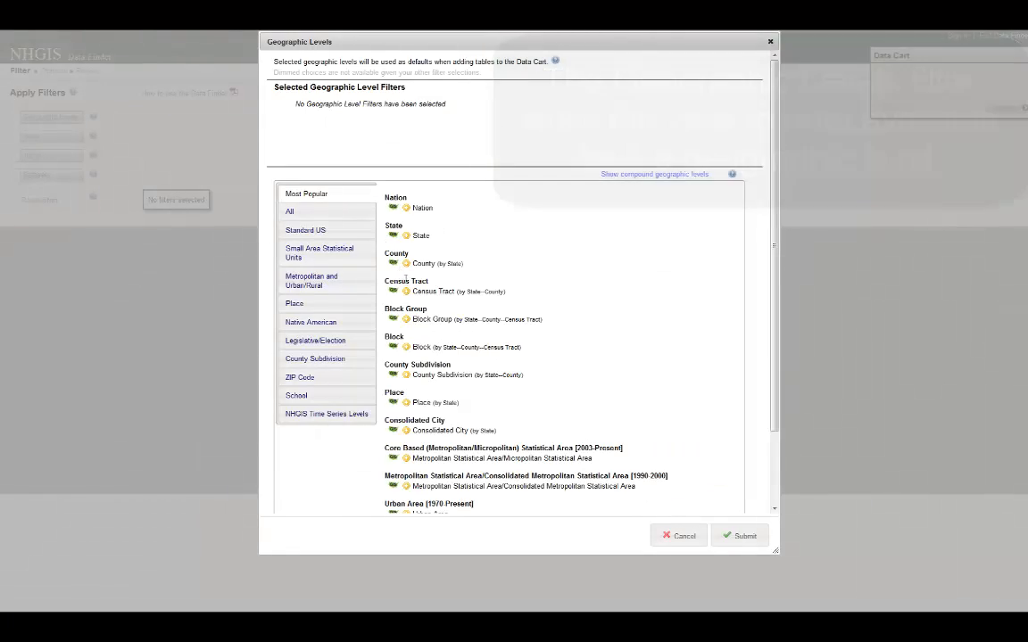
{"action": "left_click", "coordinate": [406, 292]}
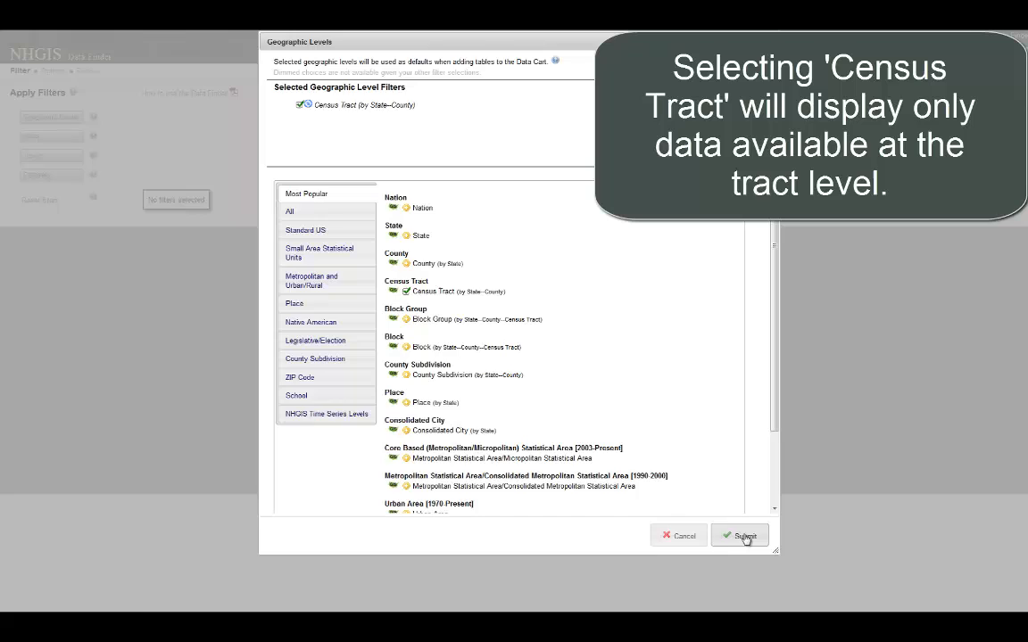
{"action": "left_click", "coordinate": [738, 536]}
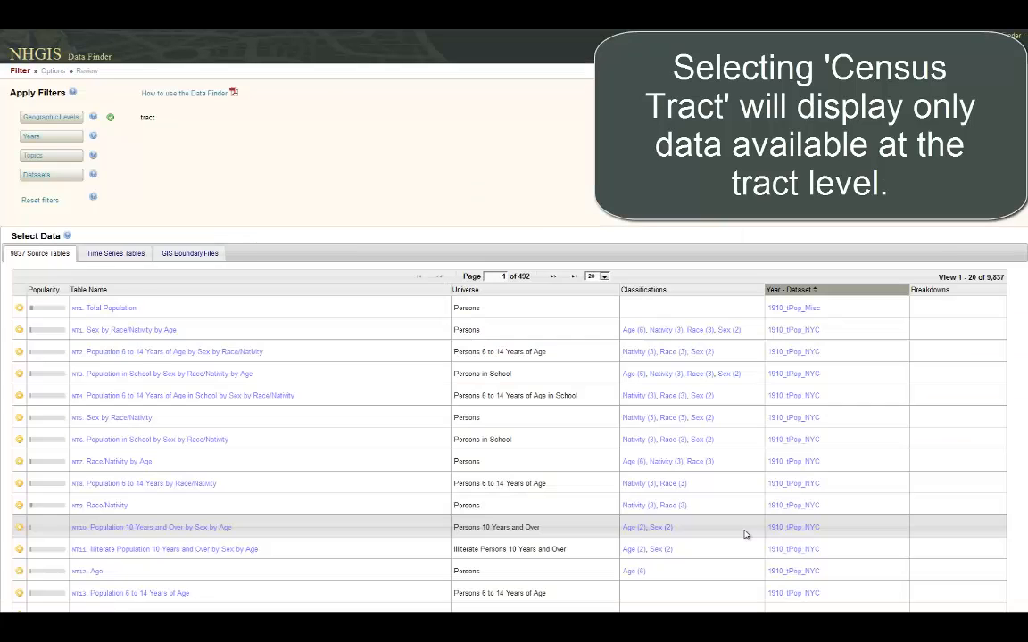
{"action": "left_click", "coordinate": [39, 253]}
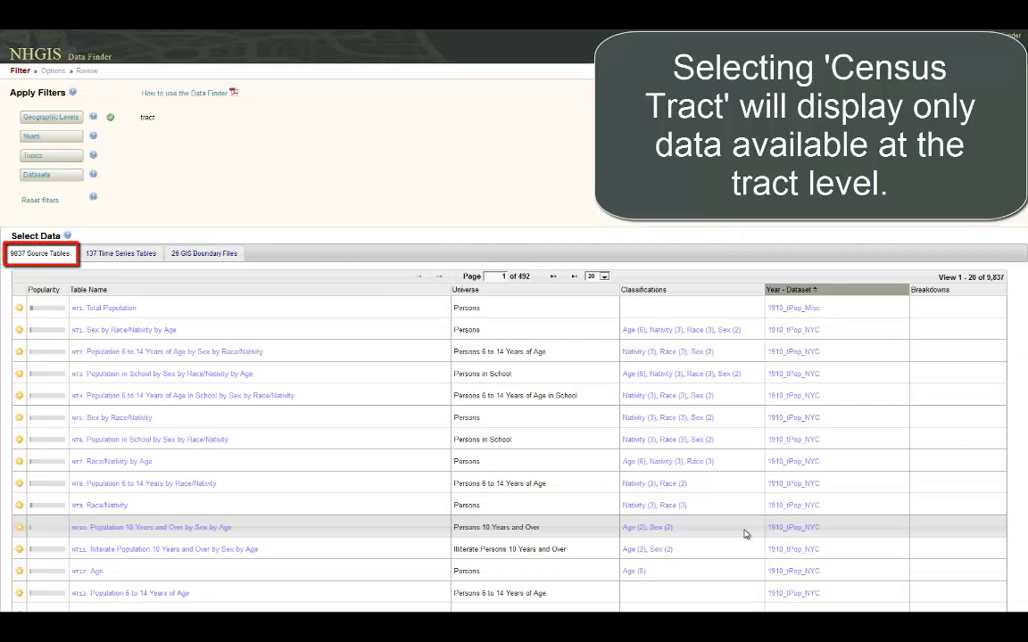
{"action": "scroll", "scroll_direction": "down", "scroll_amount": 3}
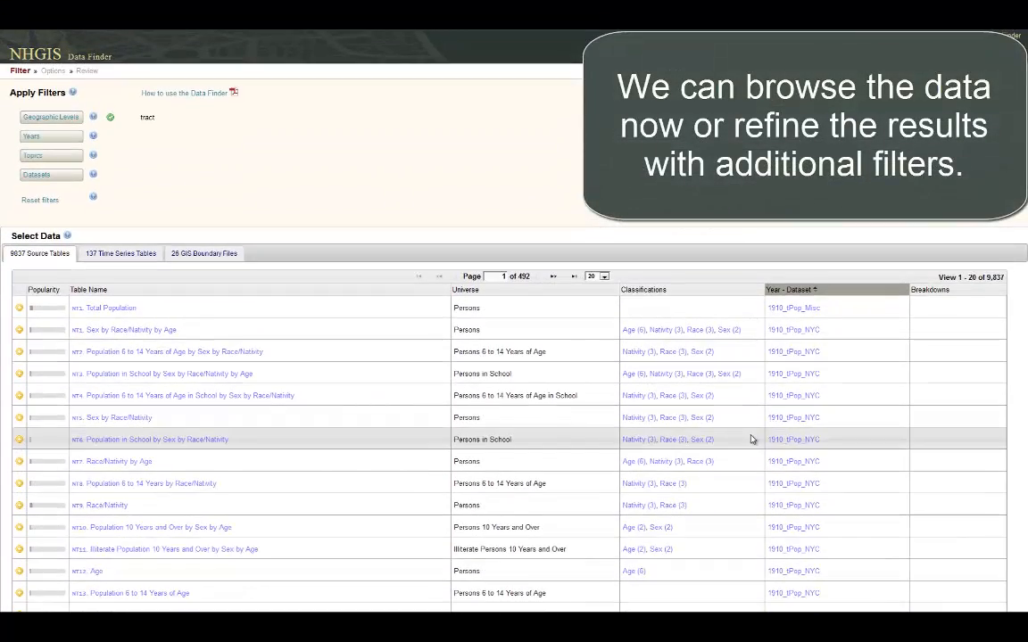
{"action": "mouse_move", "coordinate": [355, 243]}
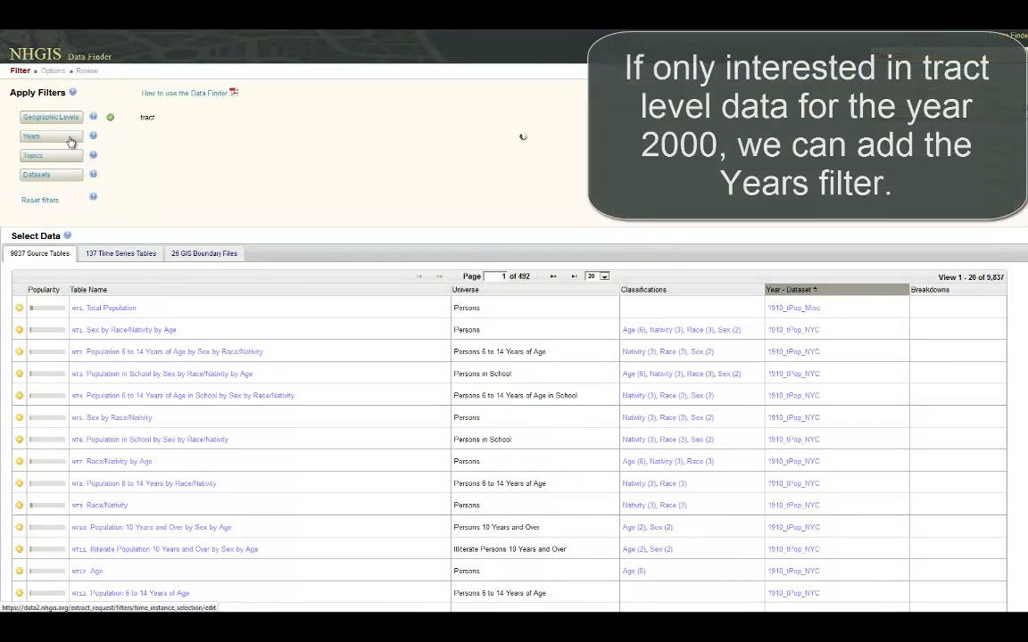
Add a Decennial Year 2000 filter on top of the tract-level filter.
{"action": "left_click", "coordinate": [33, 136]}
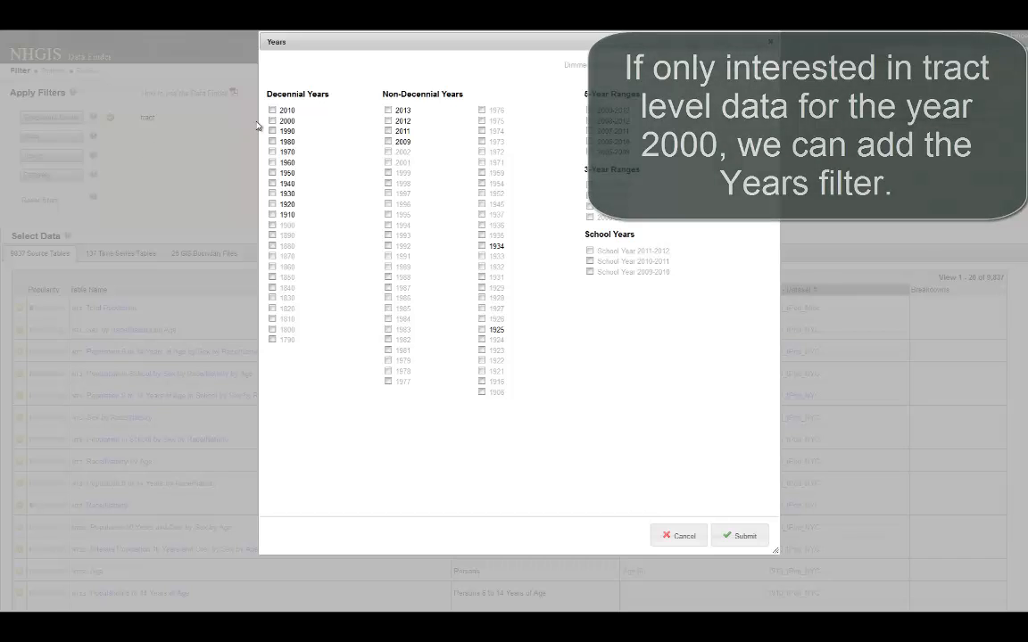
{"action": "left_click", "coordinate": [273, 121]}
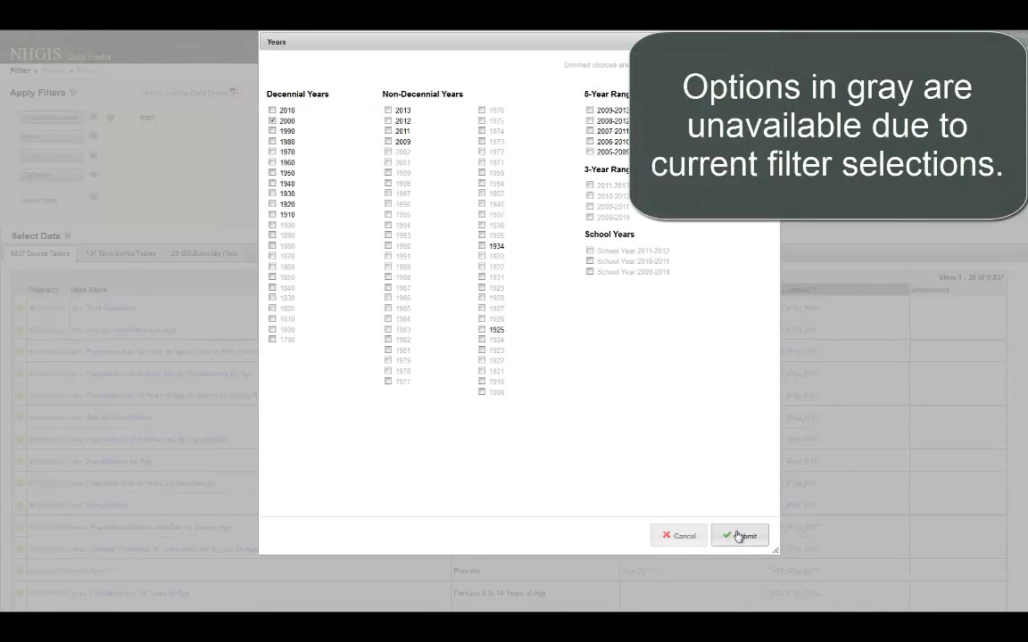
{"action": "left_click", "coordinate": [739, 536]}
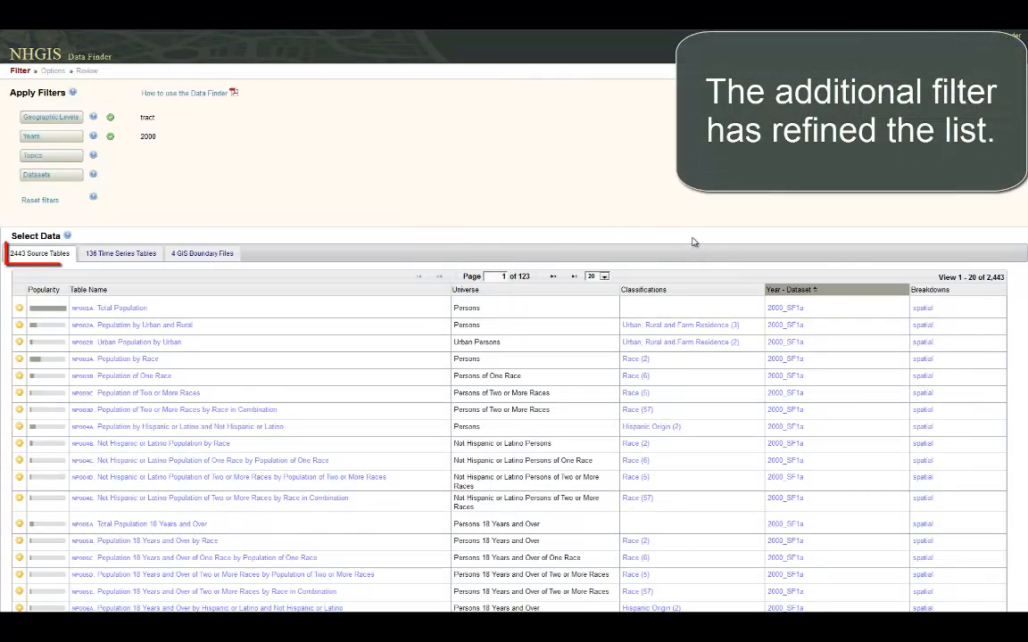
{"action": "mouse_move", "coordinate": [586, 232]}
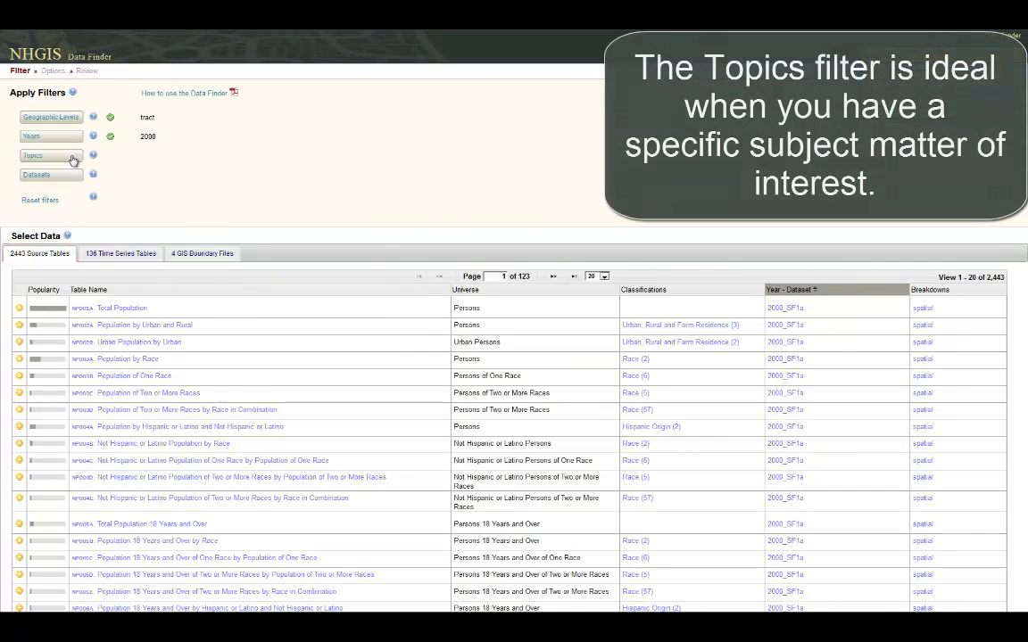
Add a topics filter for Educational Attainment and Military Service, leaving no tables under AND.
{"action": "left_click", "coordinate": [32, 155]}
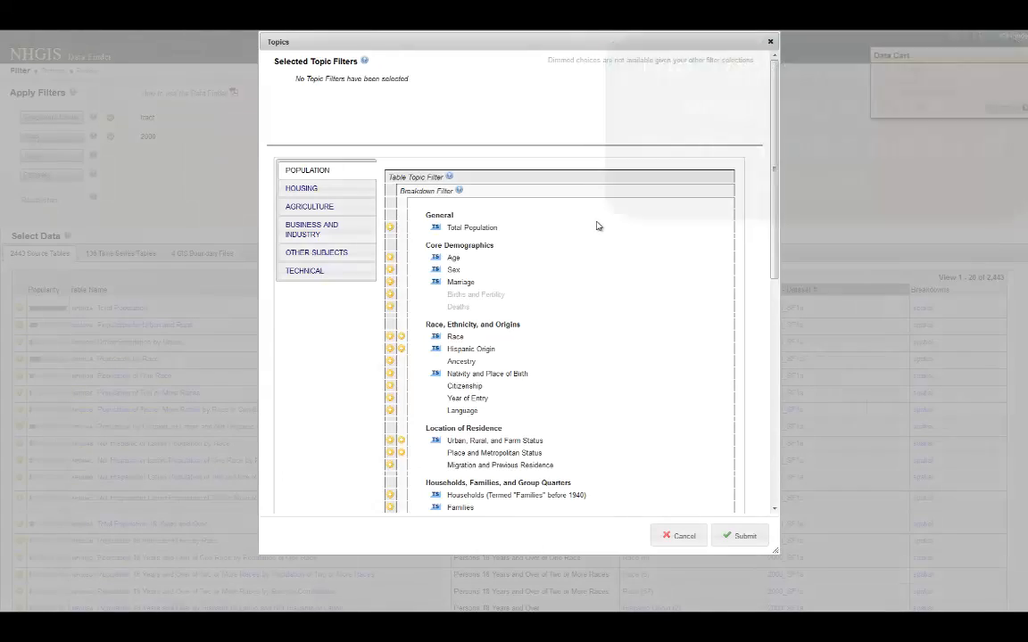
{"action": "scroll", "scroll_direction": "down", "scroll_amount": 3}
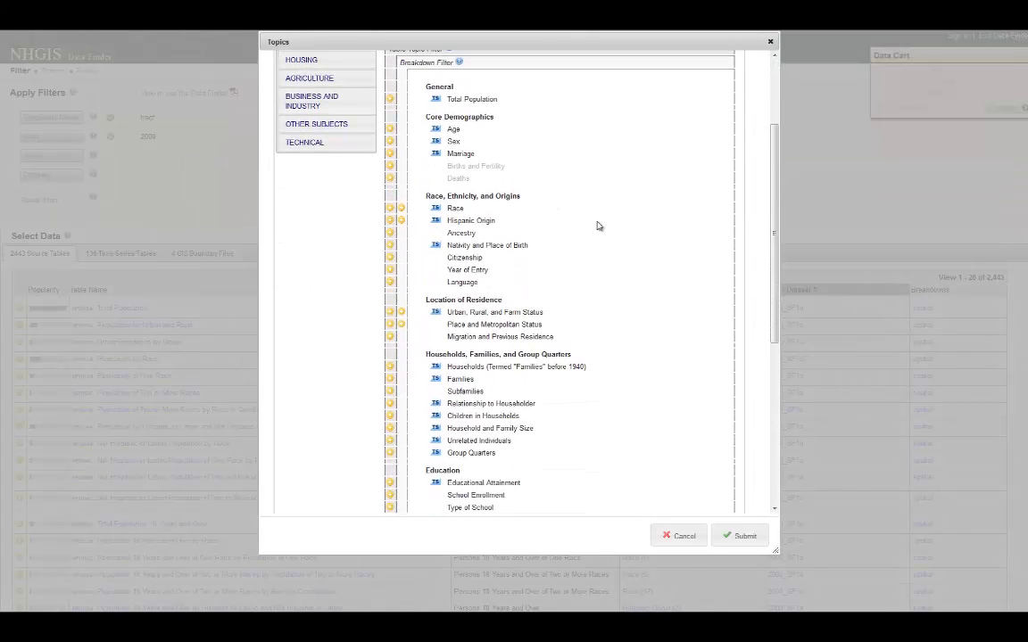
{"action": "scroll", "scroll_direction": "down", "scroll_amount": 3}
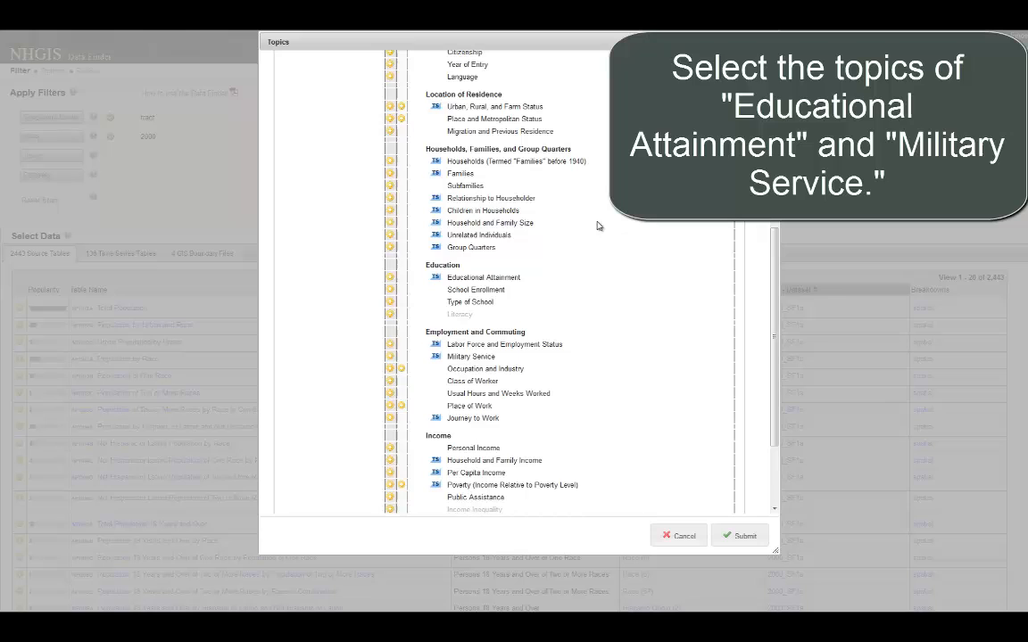
{"action": "left_click", "coordinate": [389, 278]}
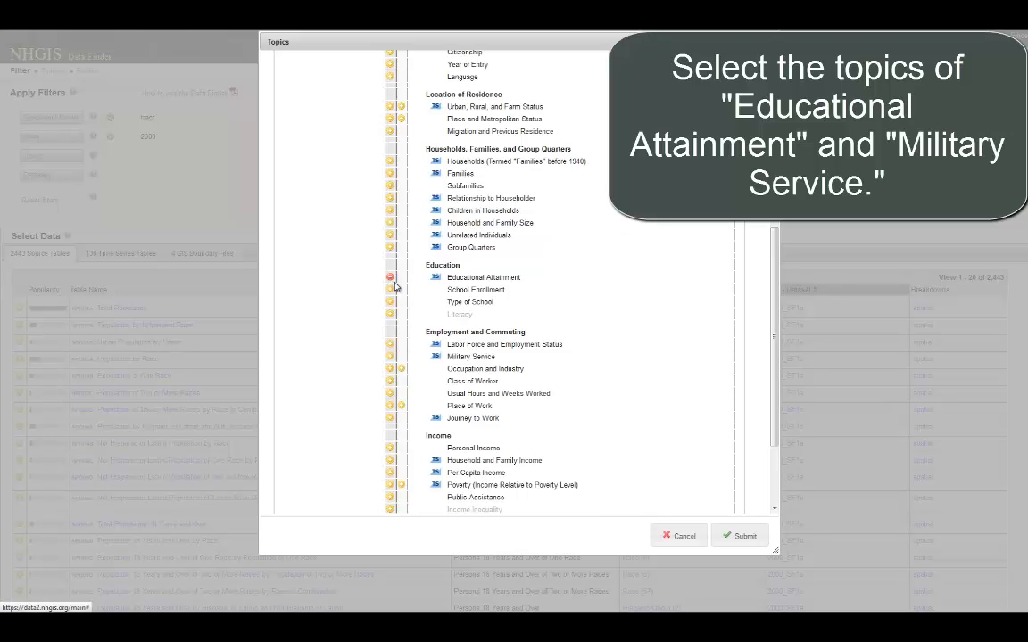
{"action": "left_click", "coordinate": [389, 277]}
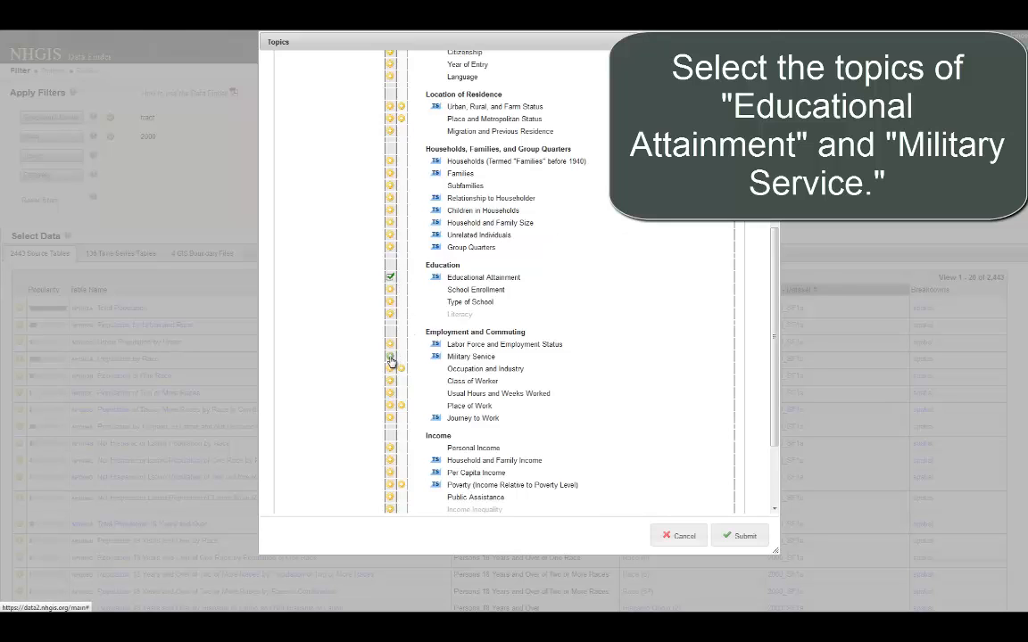
{"action": "left_click", "coordinate": [389, 386]}
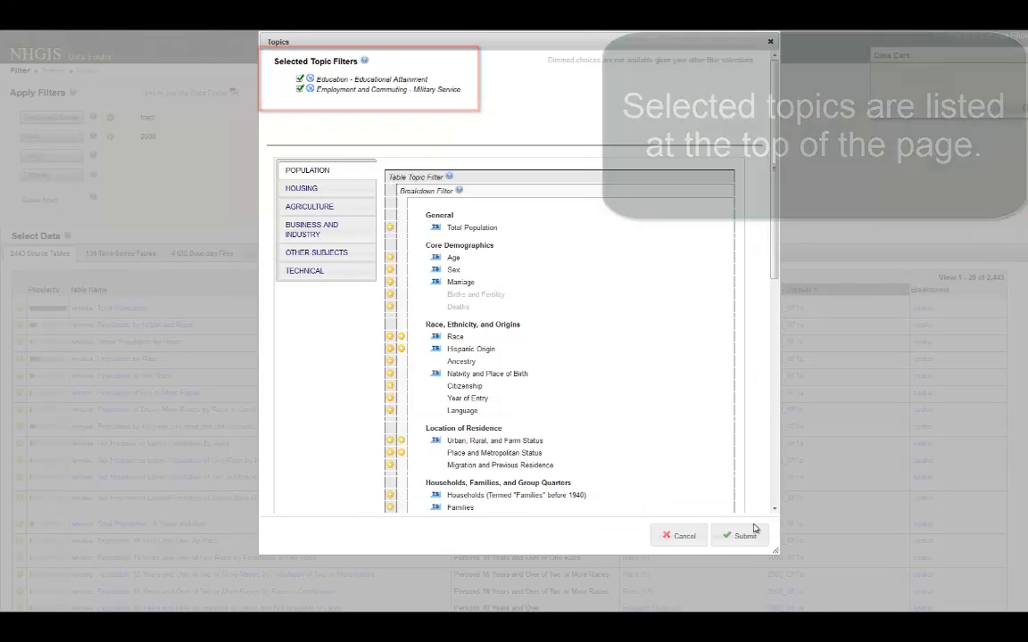
{"action": "left_click", "coordinate": [744, 535]}
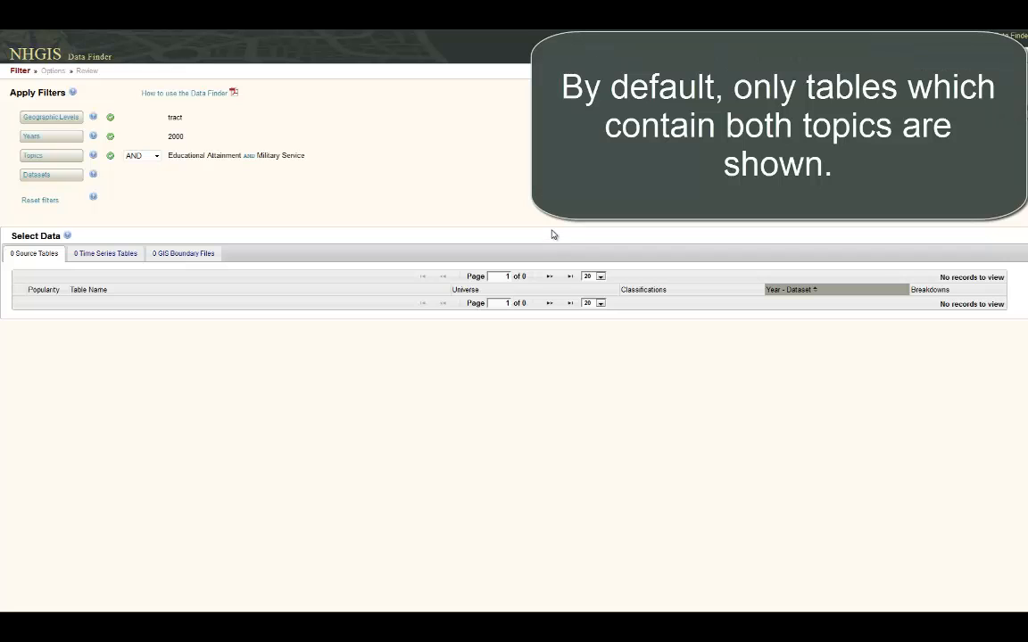
Switch the Topics Boolean from AND to OR so tables matching either topic appear.
{"action": "left_click", "coordinate": [141, 155]}
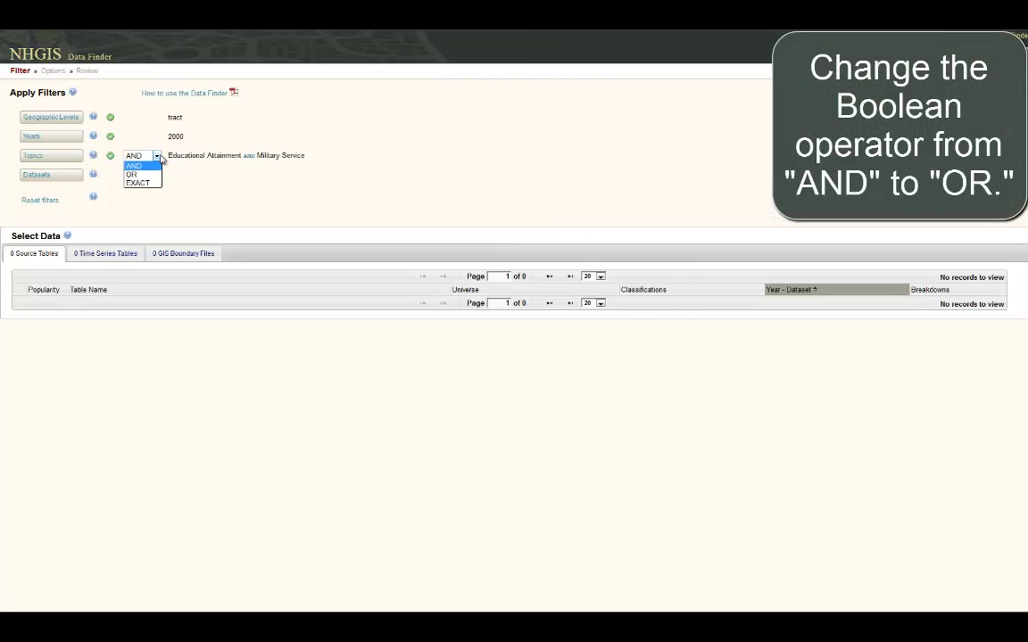
{"action": "left_click", "coordinate": [132, 175]}
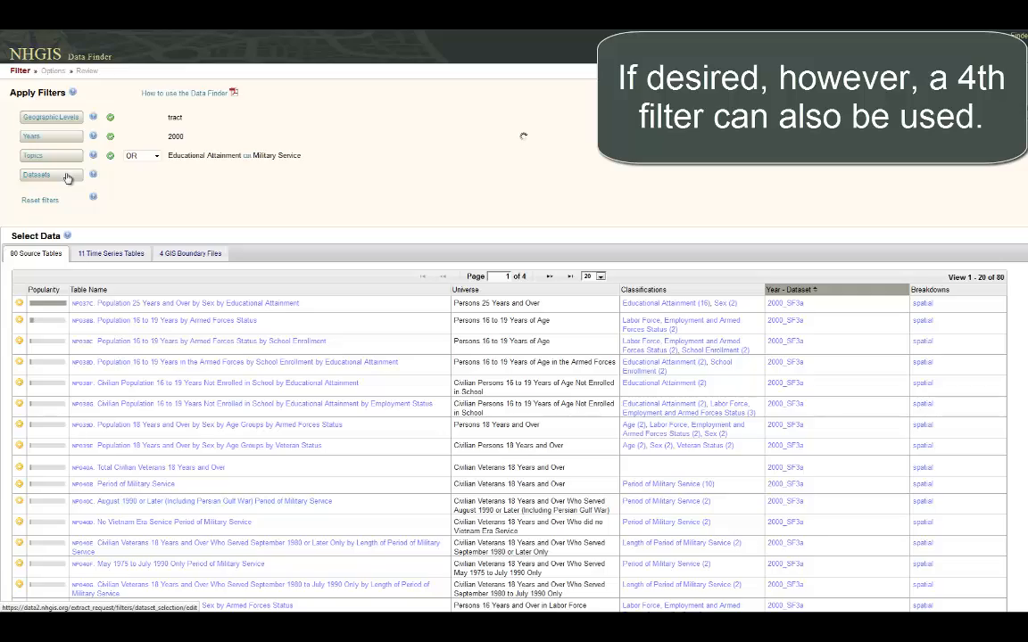
Add a dataset filter for 2000_SF3a under the 2000 Census, narrowing the list to 52 tables.
{"action": "left_click", "coordinate": [37, 175]}
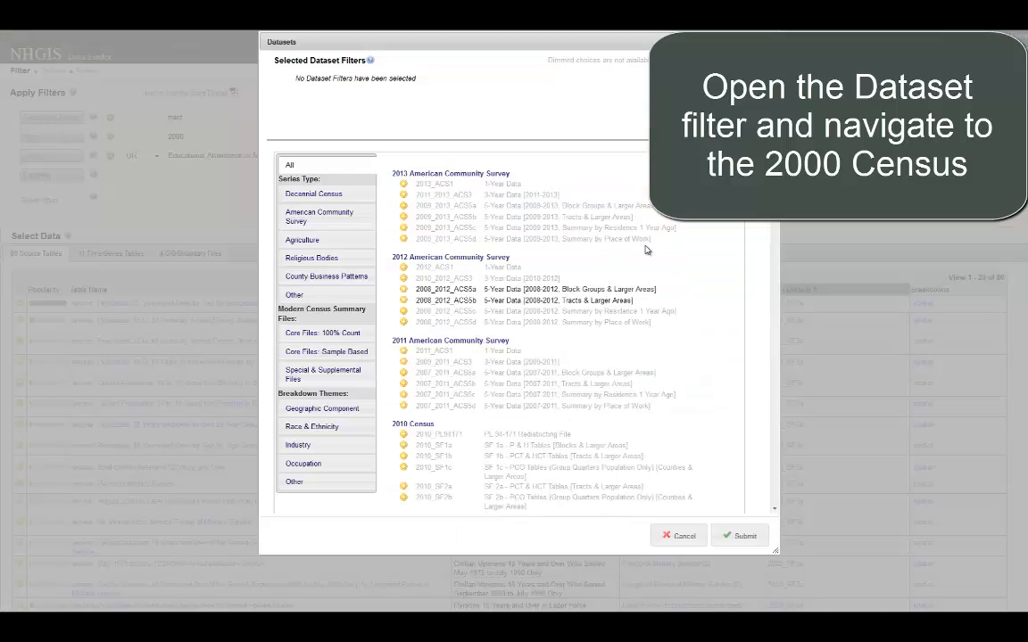
{"action": "scroll", "scroll_direction": "down", "scroll_amount": 3}
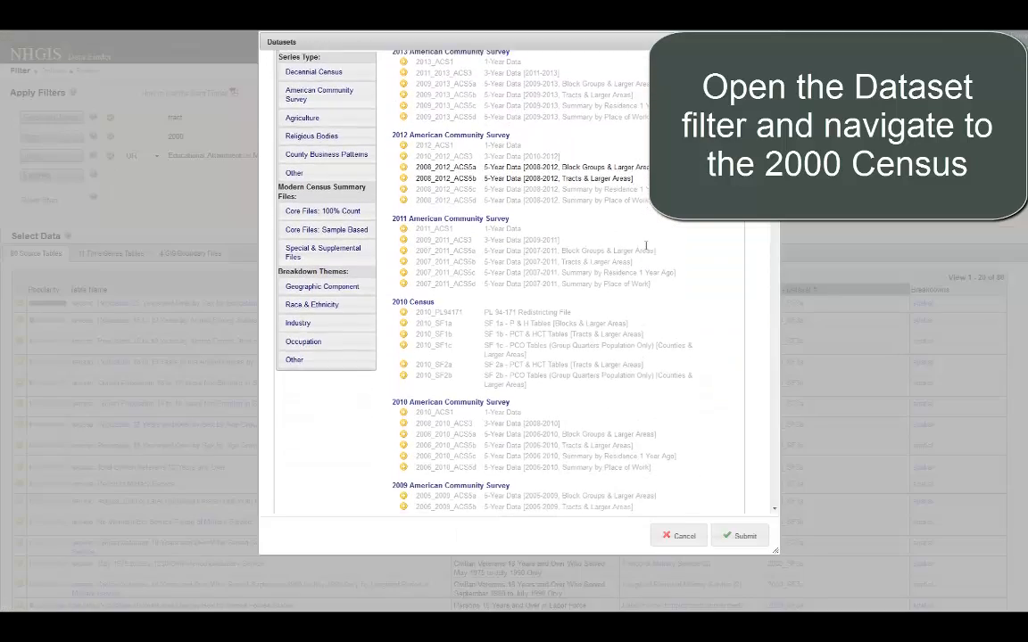
{"action": "scroll", "scroll_direction": "down", "scroll_amount": 3}
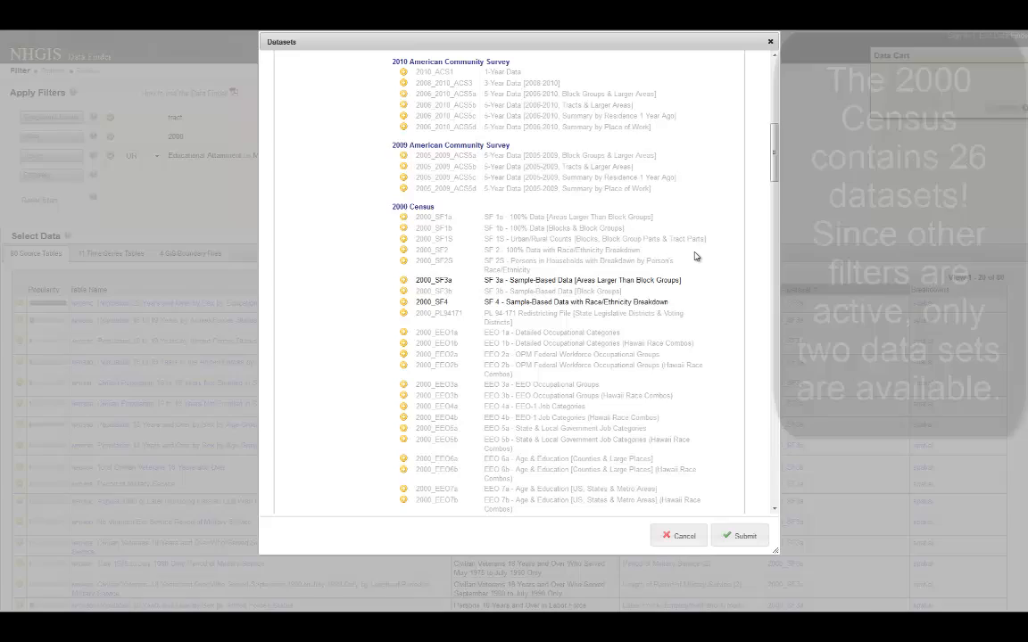
{"action": "scroll", "scroll_direction": "down", "scroll_amount": 3}
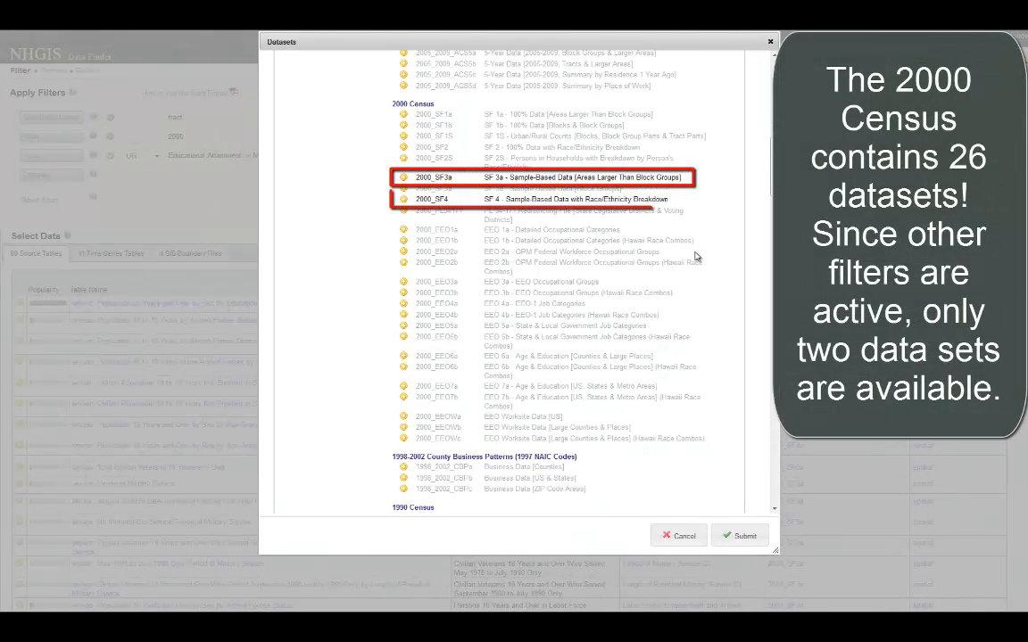
{"action": "left_click", "coordinate": [546, 199]}
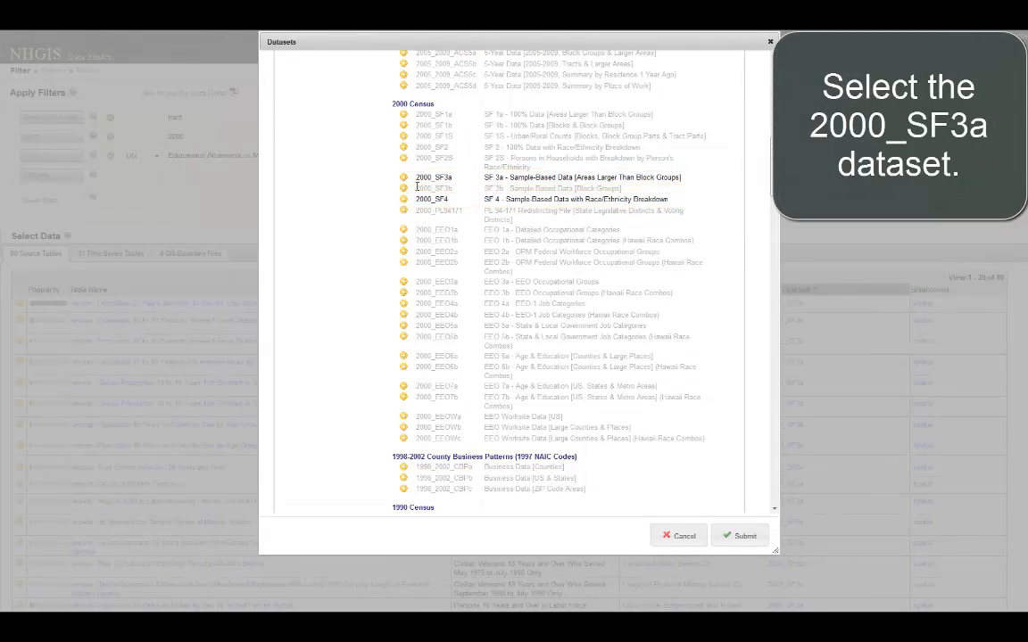
{"action": "left_click", "coordinate": [404, 176]}
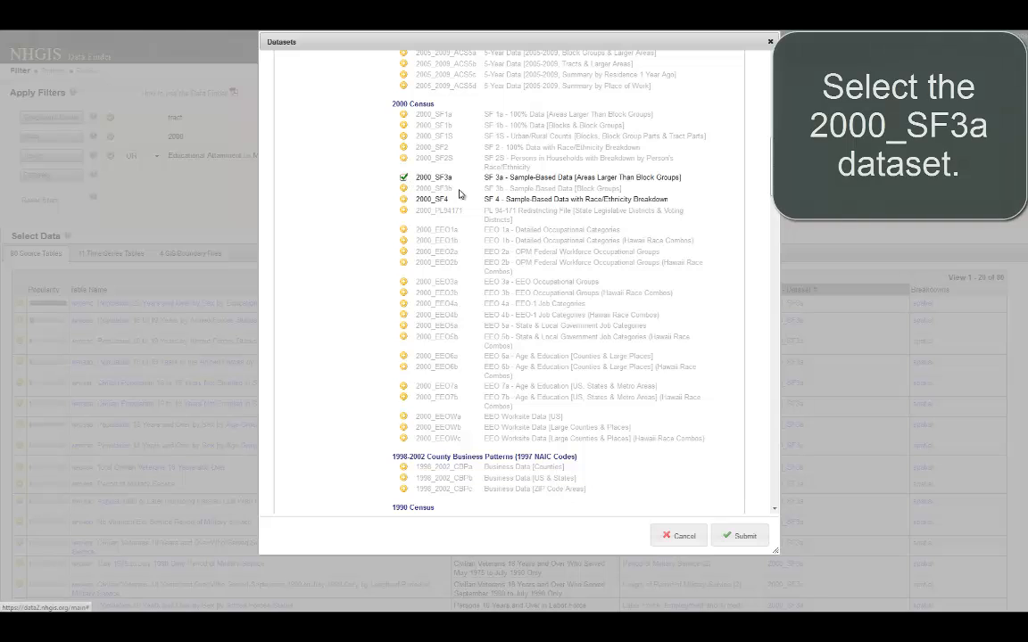
{"action": "left_click", "coordinate": [742, 536]}
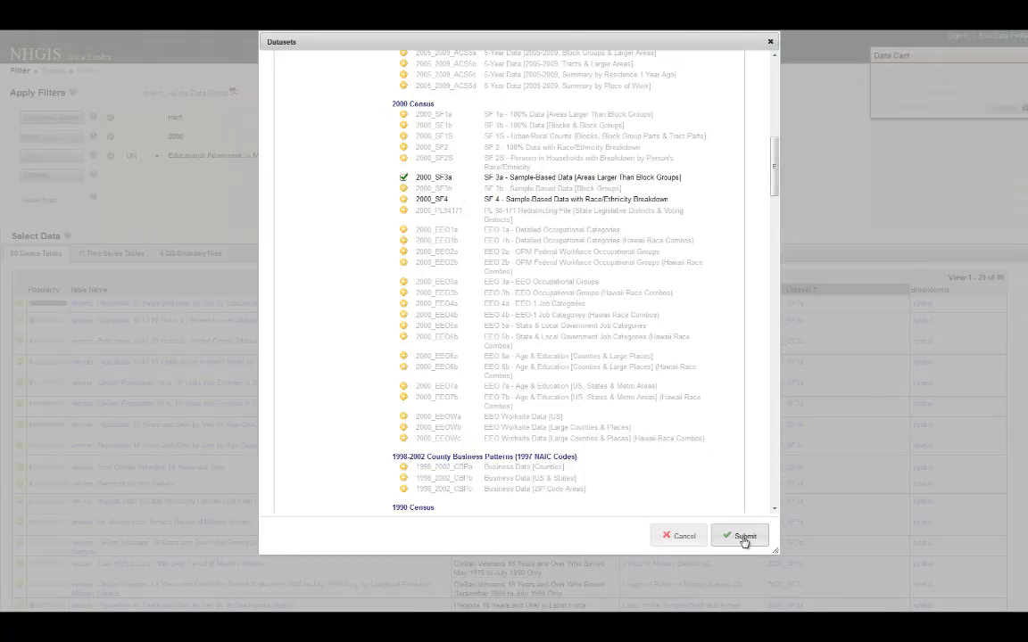
{"action": "left_click", "coordinate": [742, 535]}
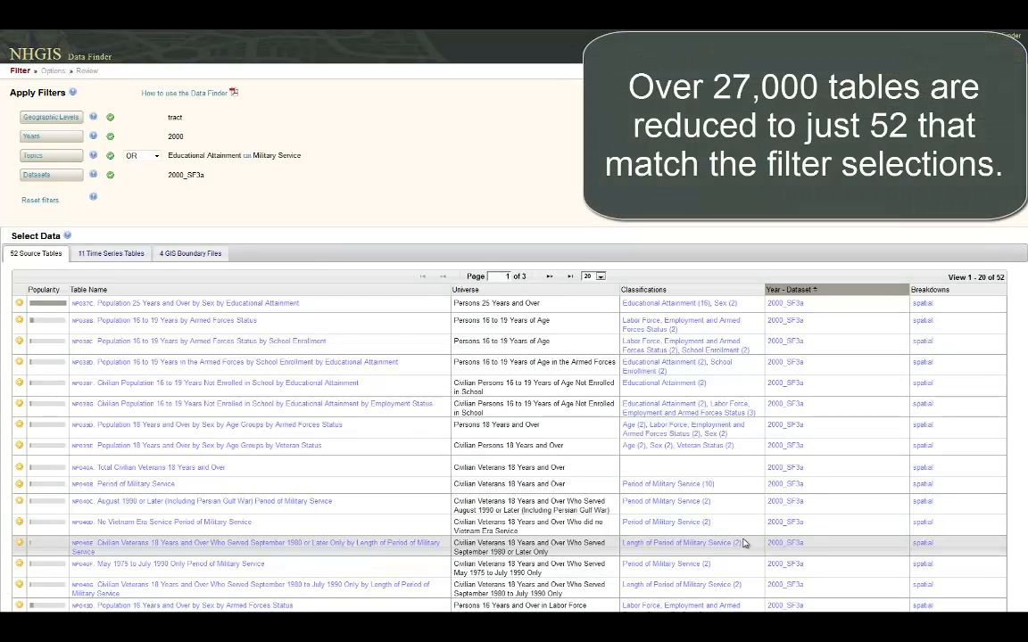
{"action": "left_click", "coordinate": [36, 253]}
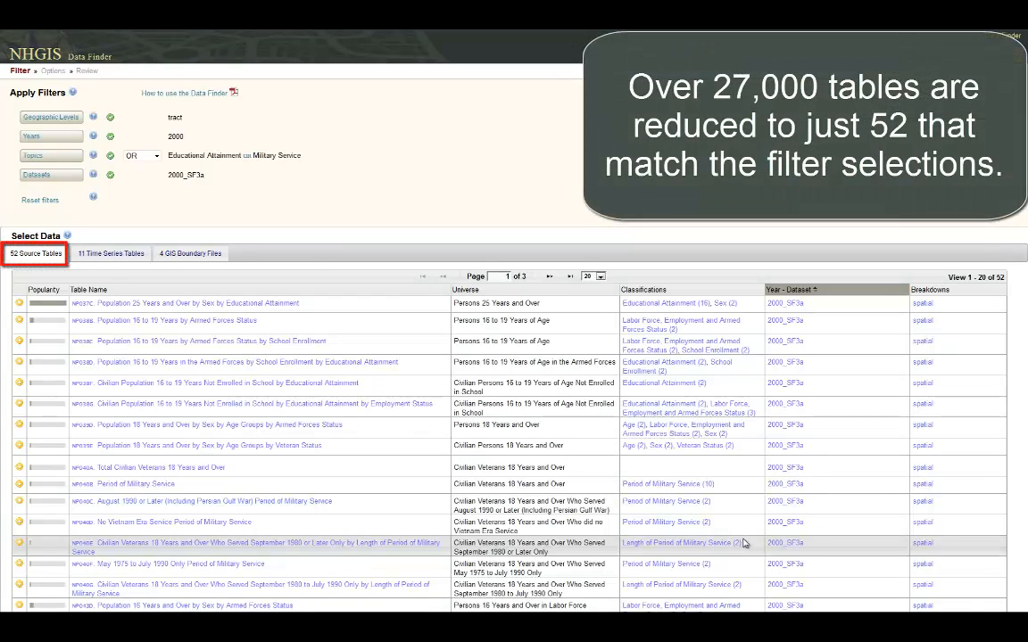